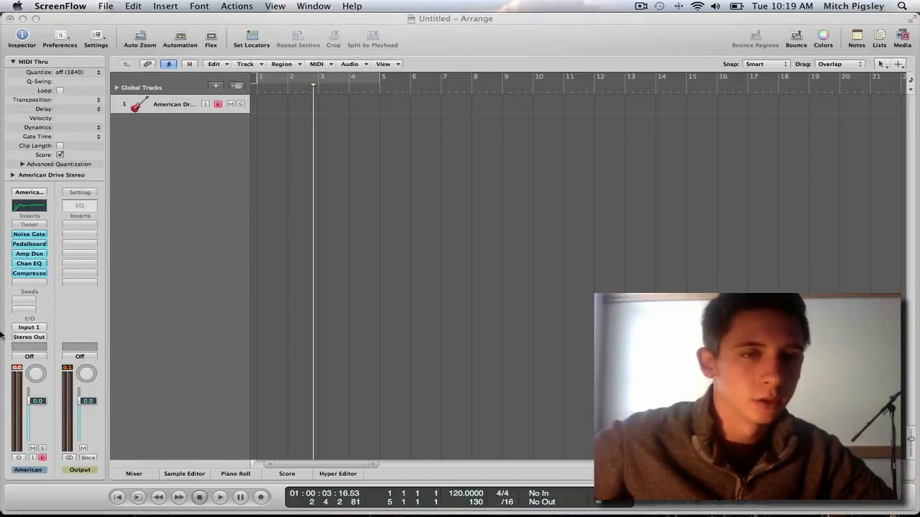
mouse_move(66, 315)
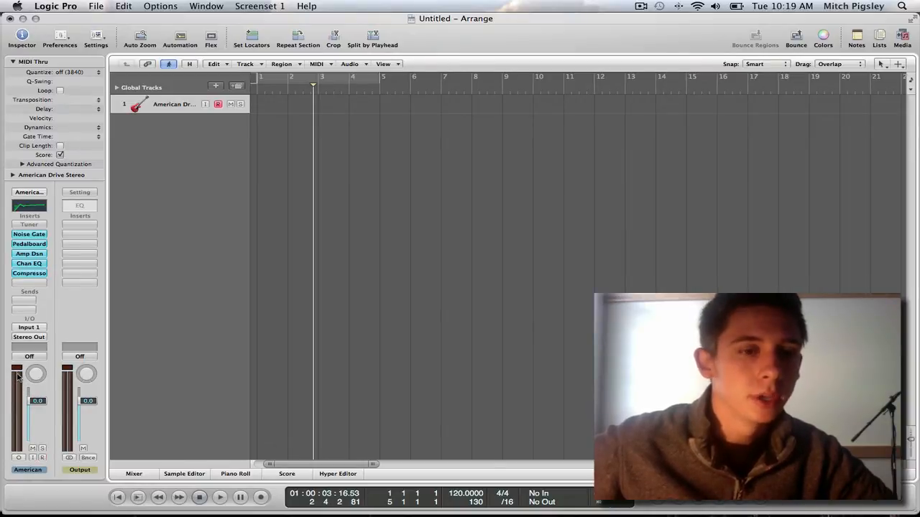
- Set the American Drive guitar track's pan slightly left to -5 on its channel strip
left_click(41, 451)
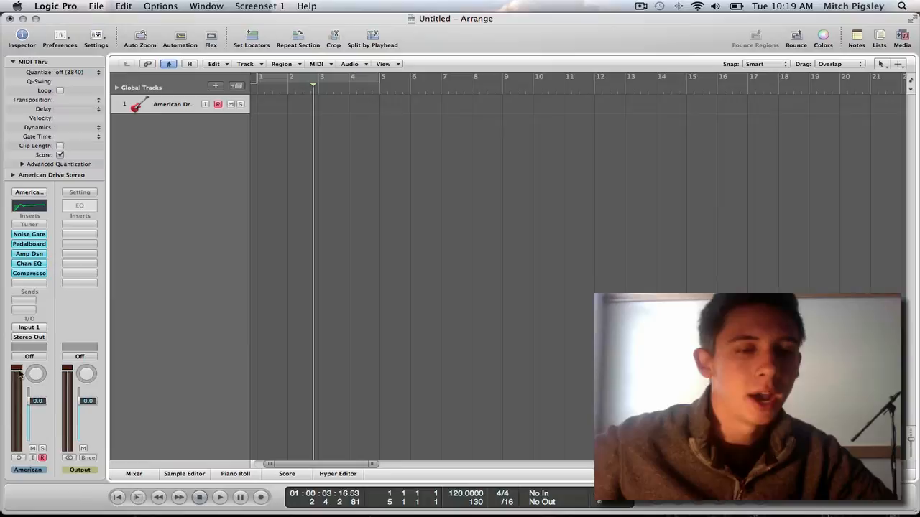
left_click_drag(35, 373, 35, 385)
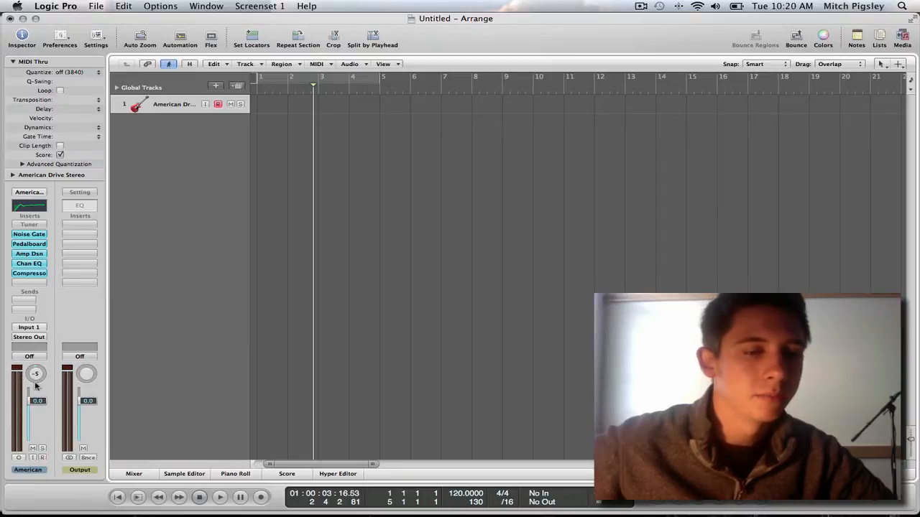